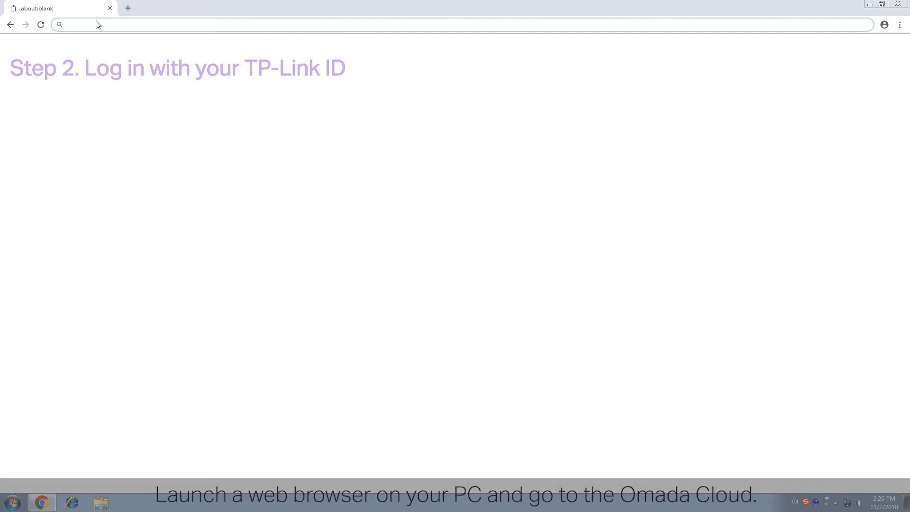
# Navigate Chrome to the Omada Cloud login page and enter the TP-Link ID email and password.
pyautogui.write('https://omada.tplinkcloud.com/login')
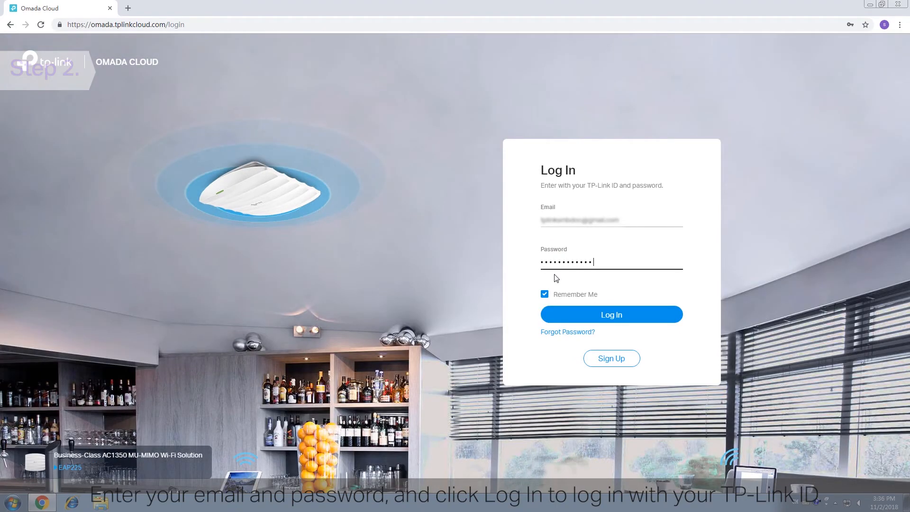
# Log in with the TP-Link ID and reach the empty cloud controller list.
pyautogui.click(612, 314)
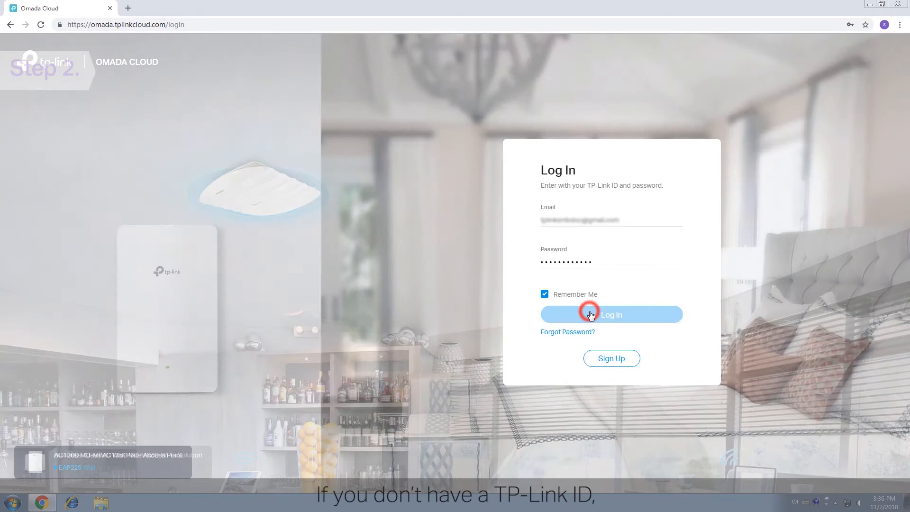
pyautogui.click(611, 314)
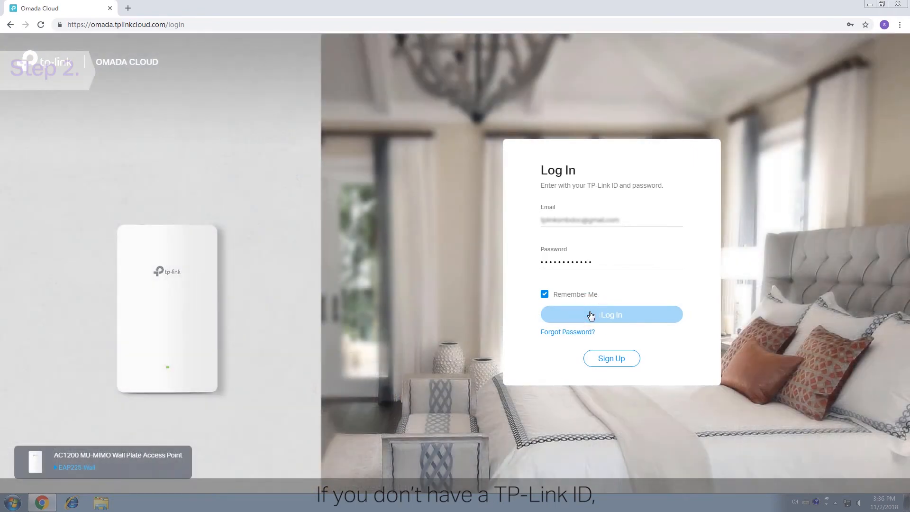
pyautogui.click(611, 314)
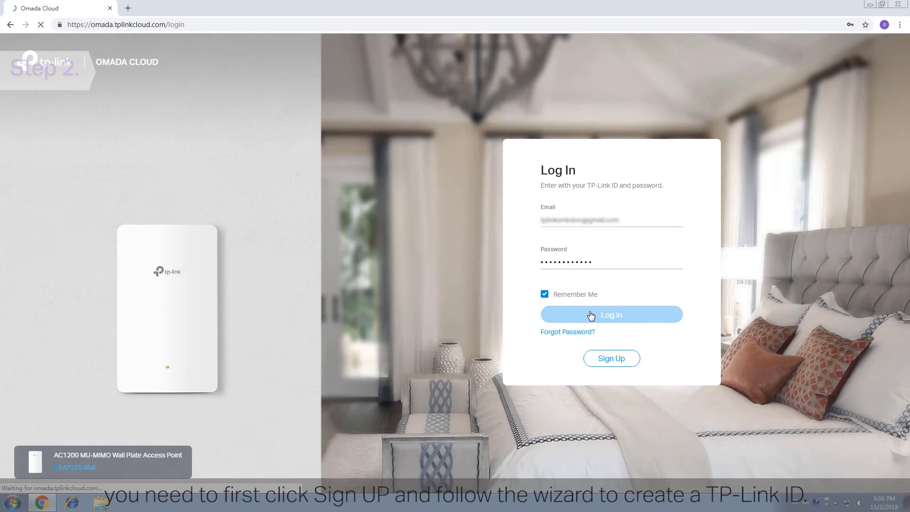
pyautogui.click(611, 315)
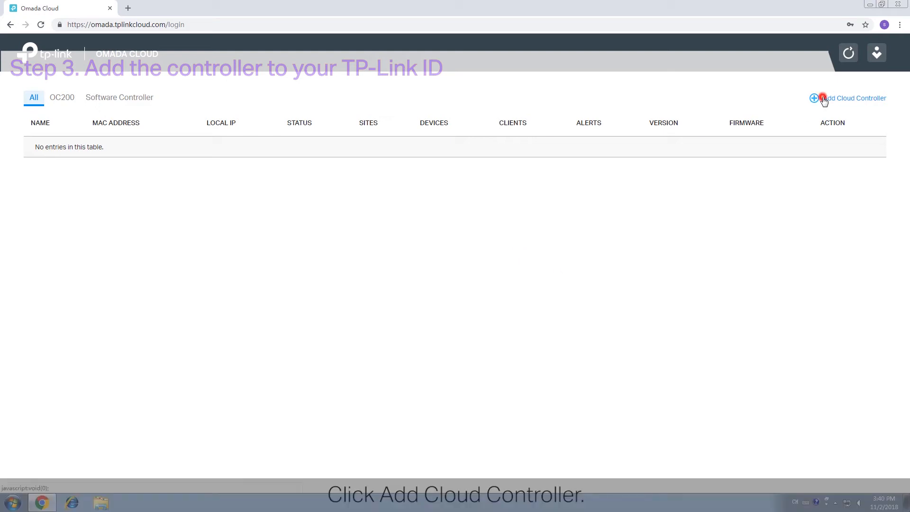
# Start Add Cloud Controller and continue past the power-on and internet instructions.
pyautogui.click(853, 98)
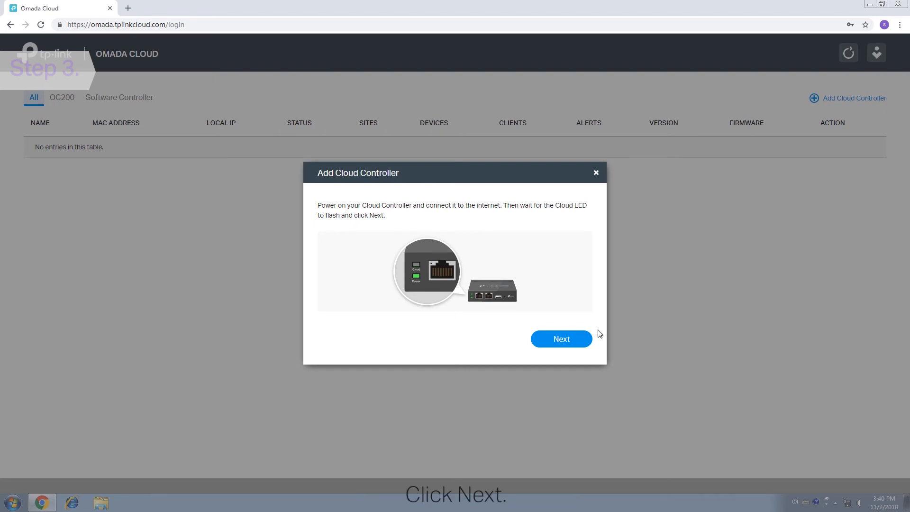
pyautogui.click(561, 338)
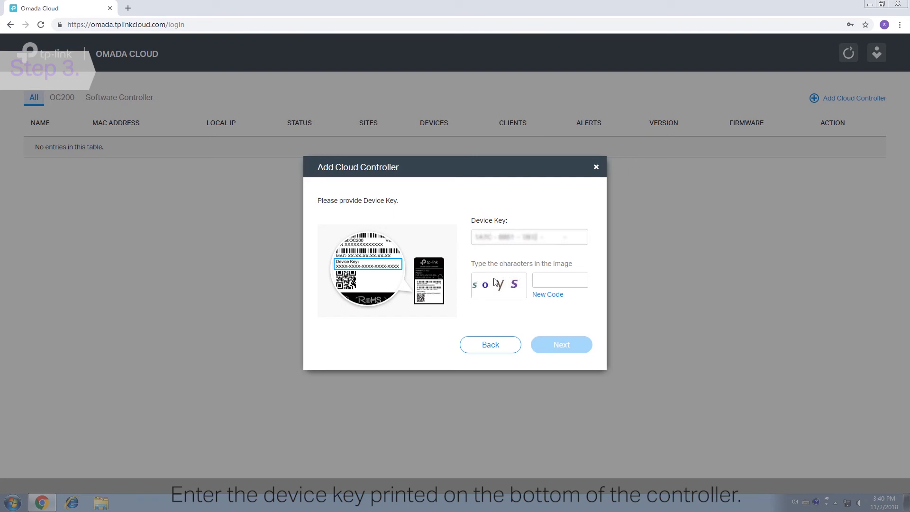
# Submit the device key with captcha 'soys' so the OC200 controller is added and Online.
pyautogui.click(560, 280)
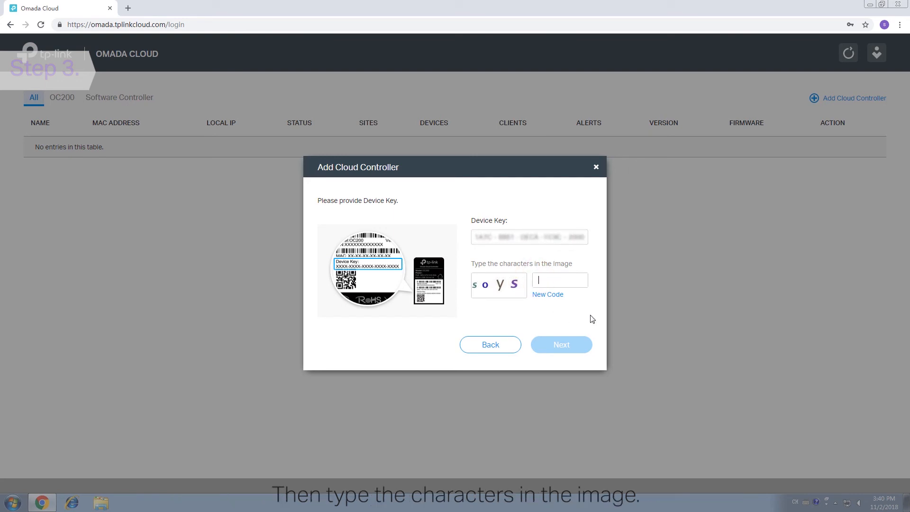
pyautogui.write('soys')
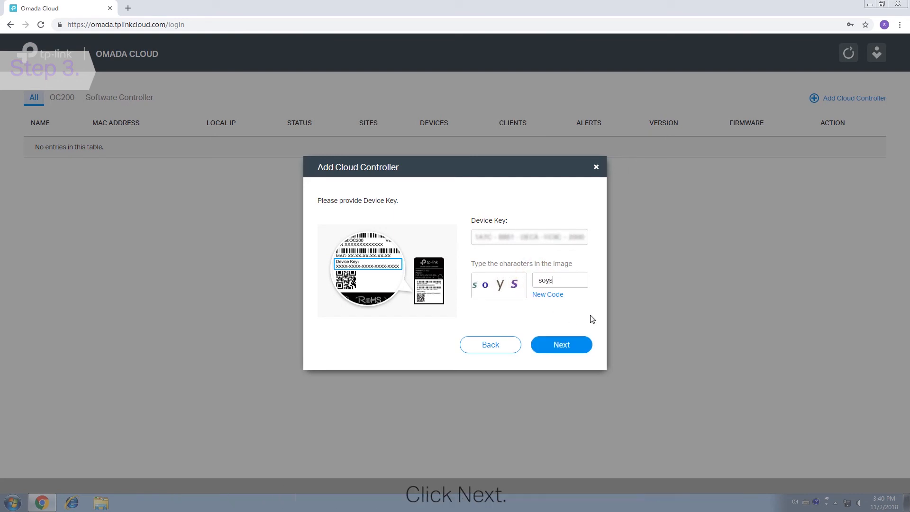
pyautogui.click(561, 345)
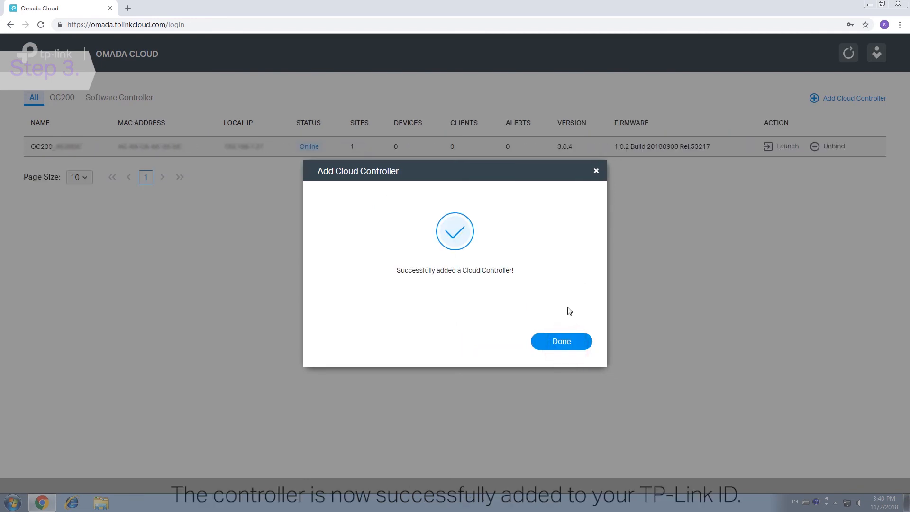
pyautogui.click(560, 342)
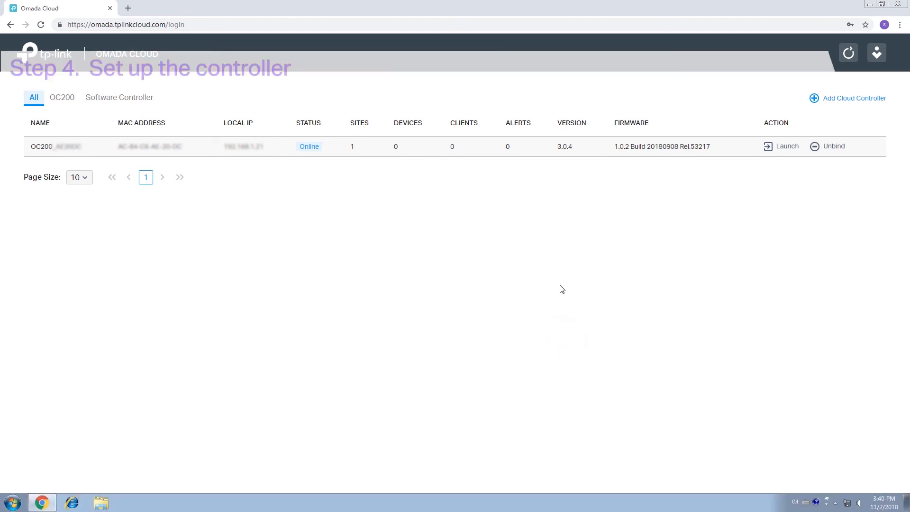
# Launch the newly added OC200 controller into its setup wizard.
pyautogui.click(788, 146)
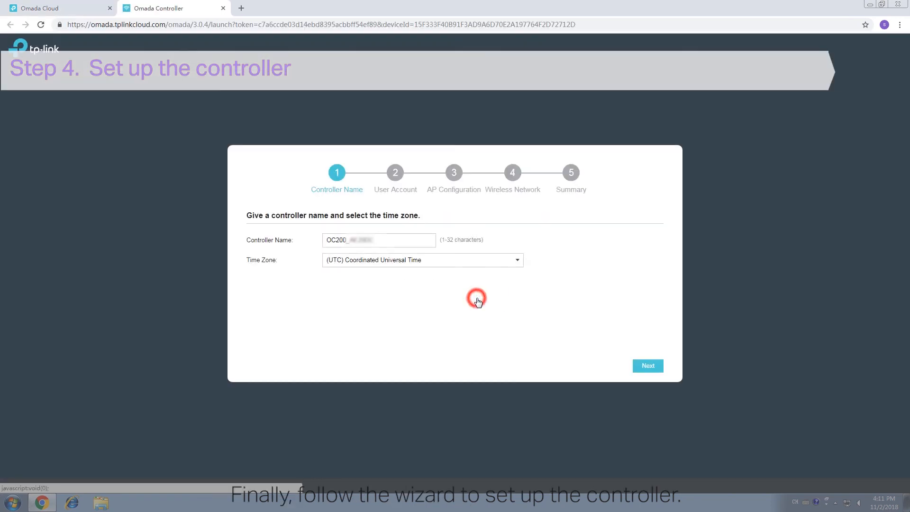
# Keep the controller name and time zone, then create the local username and password account.
pyautogui.click(648, 366)
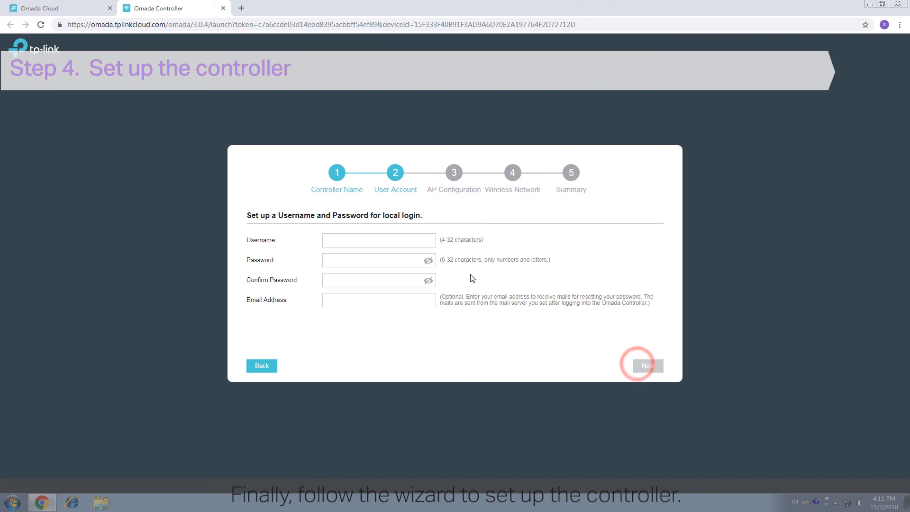
pyautogui.click(378, 259)
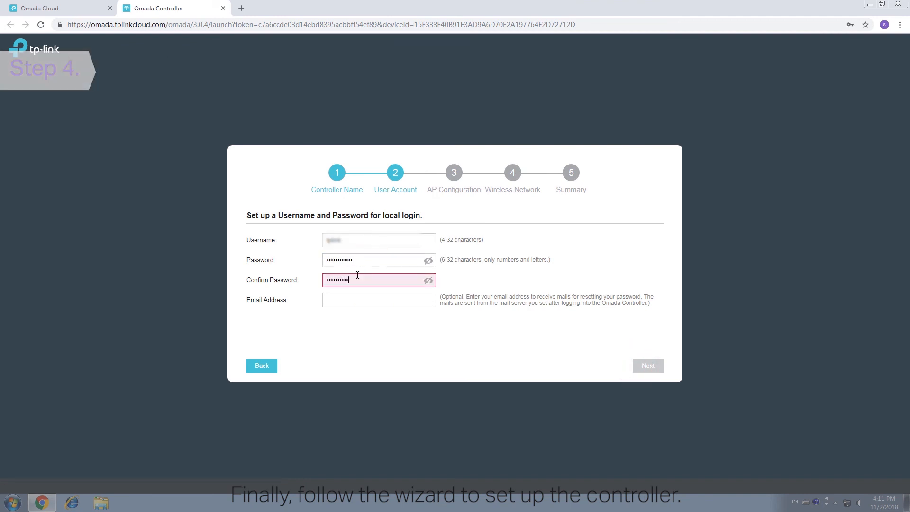
pyautogui.click(648, 365)
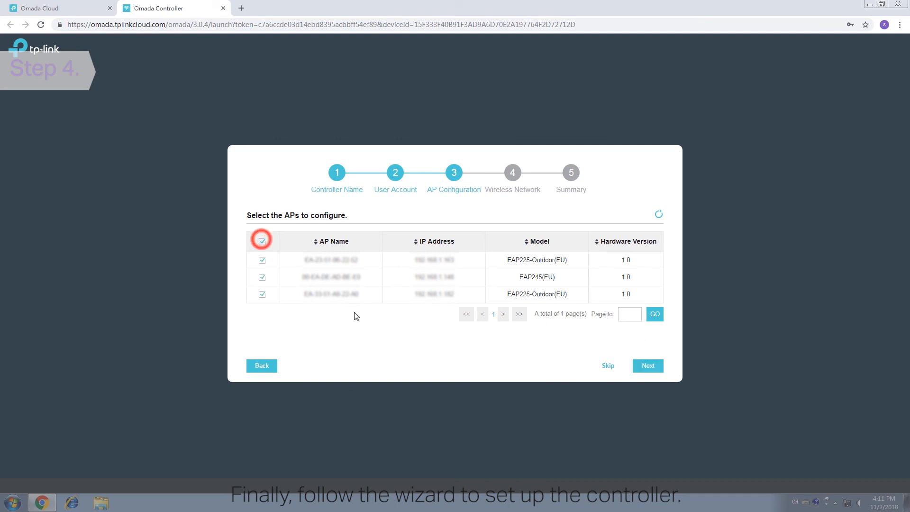
# Configure all three APs with a new wireless network name and password and reach the summary.
pyautogui.click(648, 366)
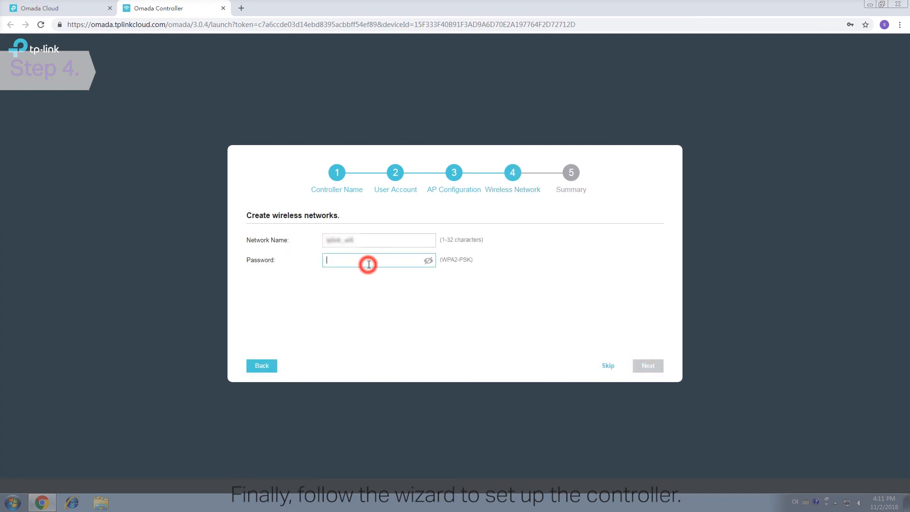
pyautogui.click(646, 366)
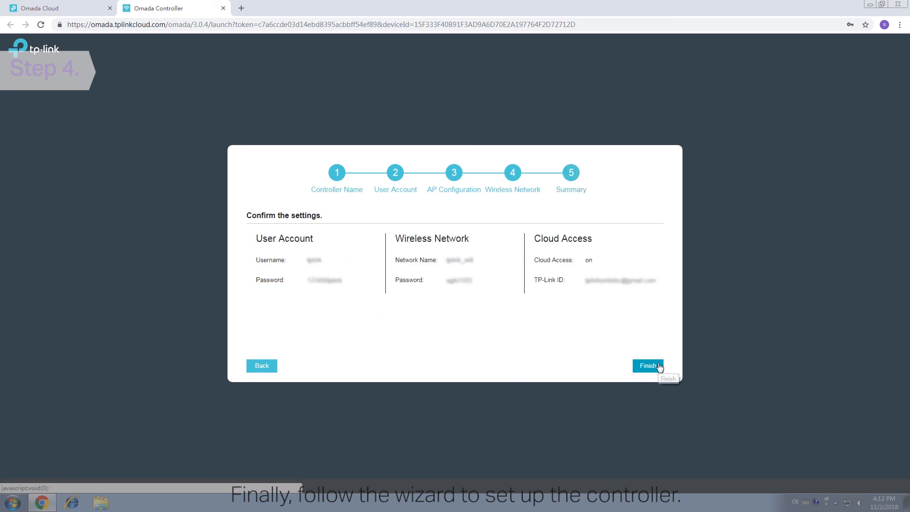